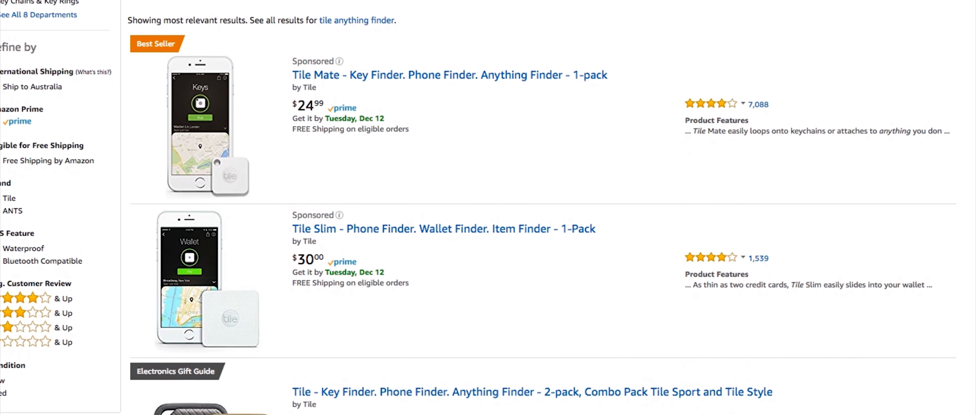
scroll(down, 3)
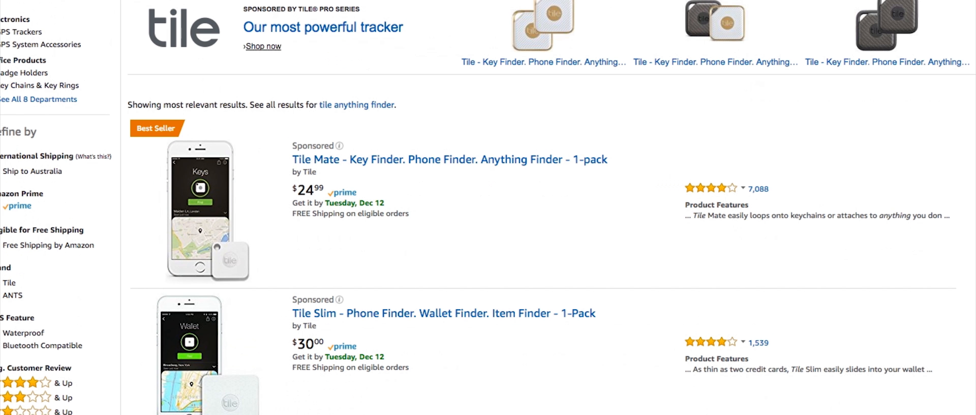
scroll(down, 3)
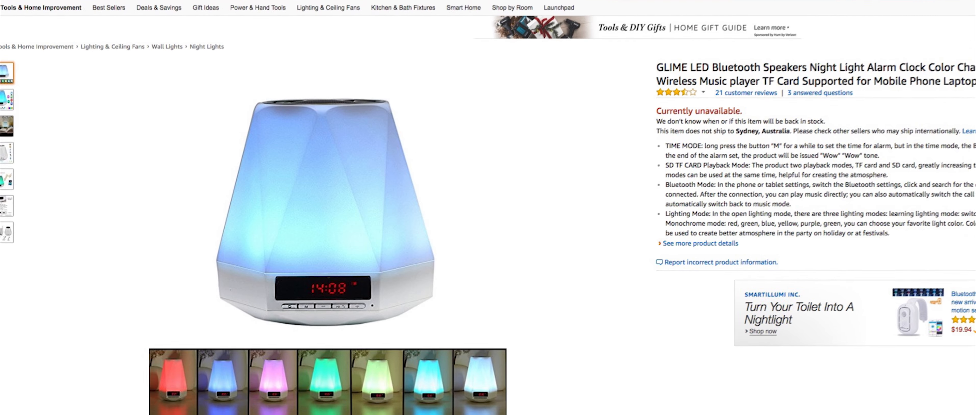
scroll(down, 3)
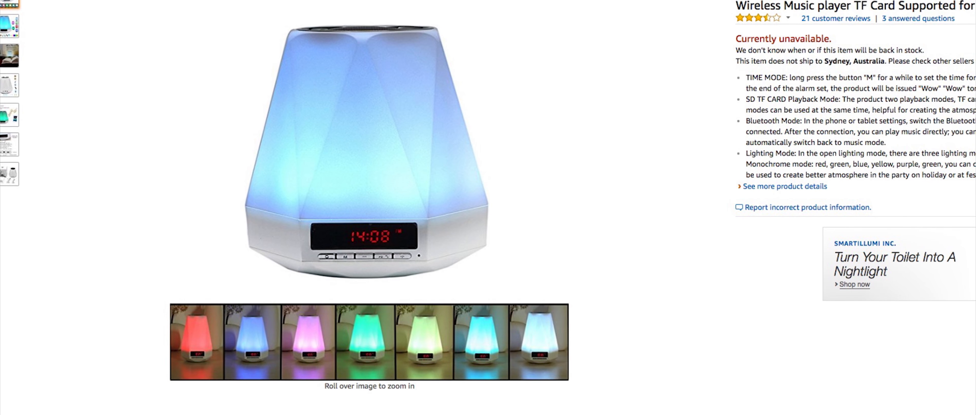
scroll(down, 3)
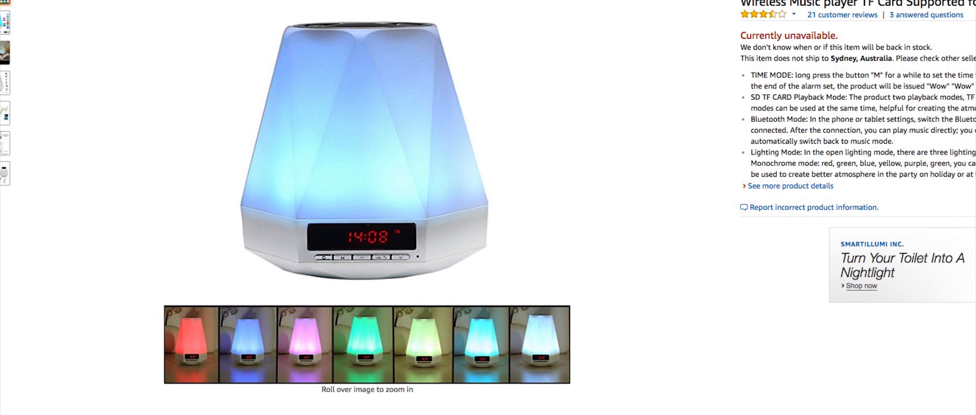
scroll(down, 3)
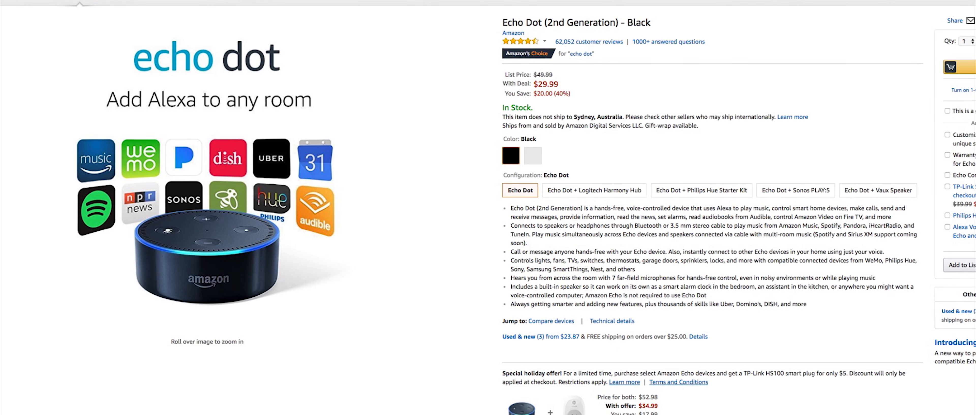
scroll(down, 3)
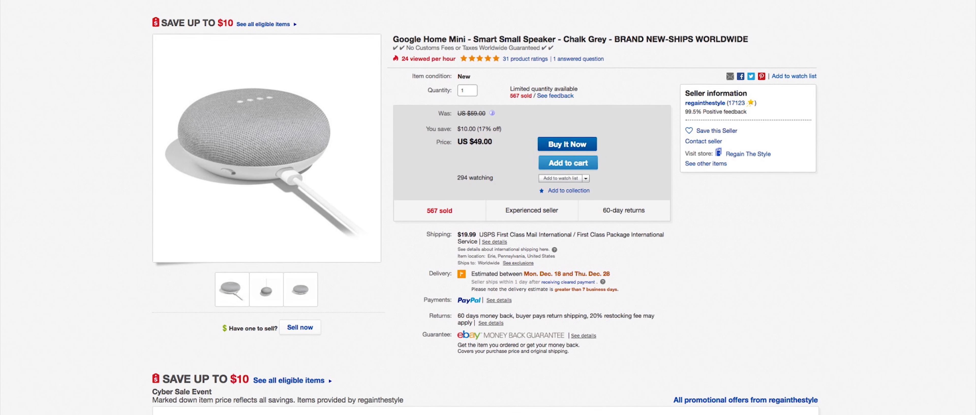
scroll(down, 3)
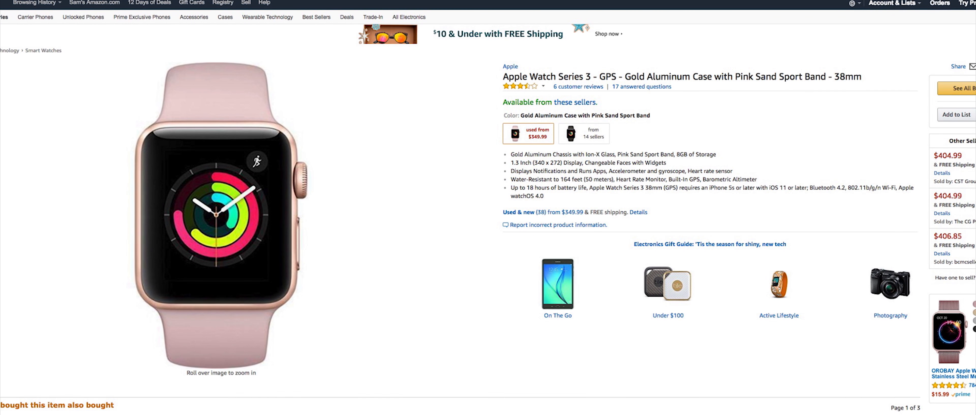
scroll(down, 3)
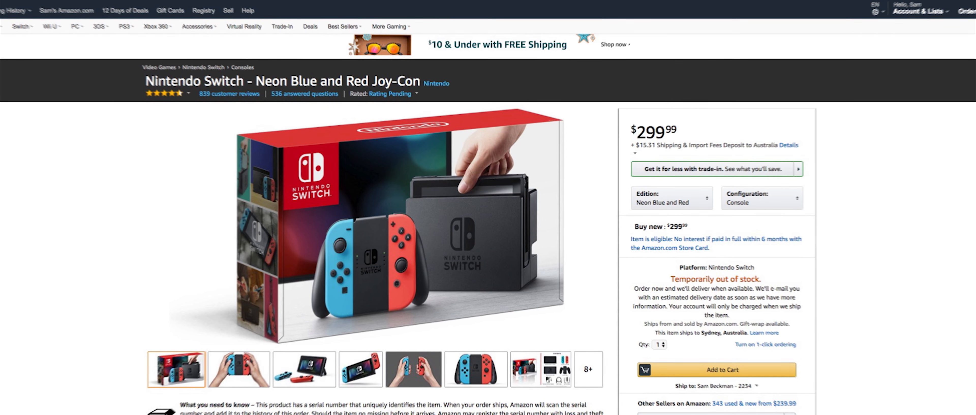
scroll(down, 3)
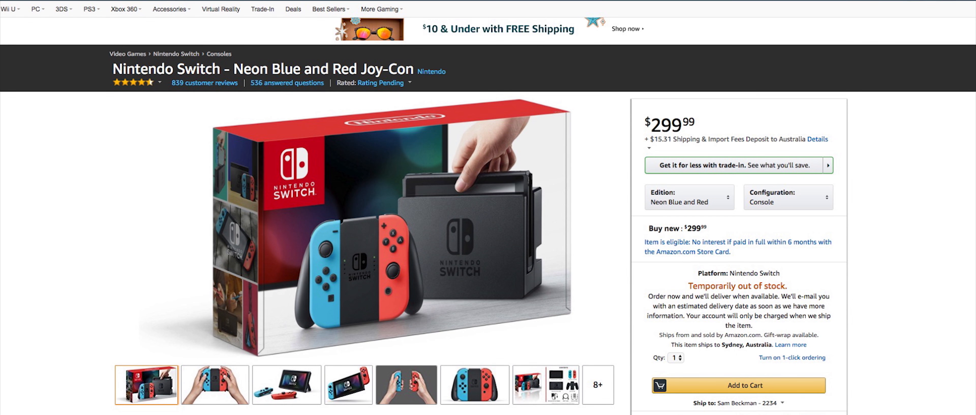